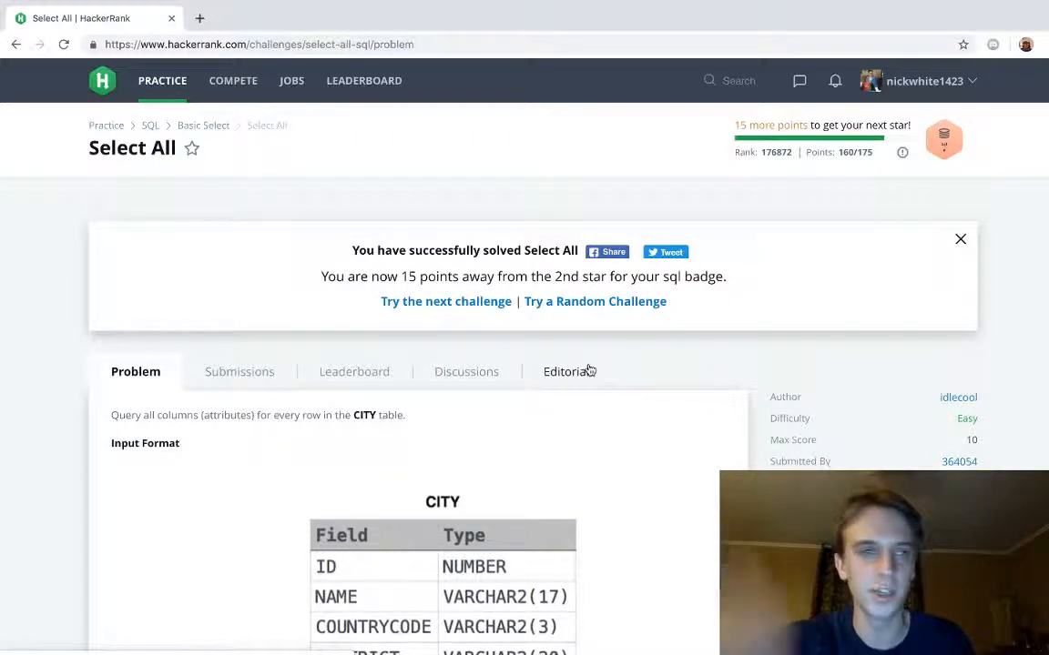
- Enter the query SELECT * FROM CITY; on line 7 of the editor
{"action": "scroll", "scroll_direction": "down", "scroll_amount": 3}
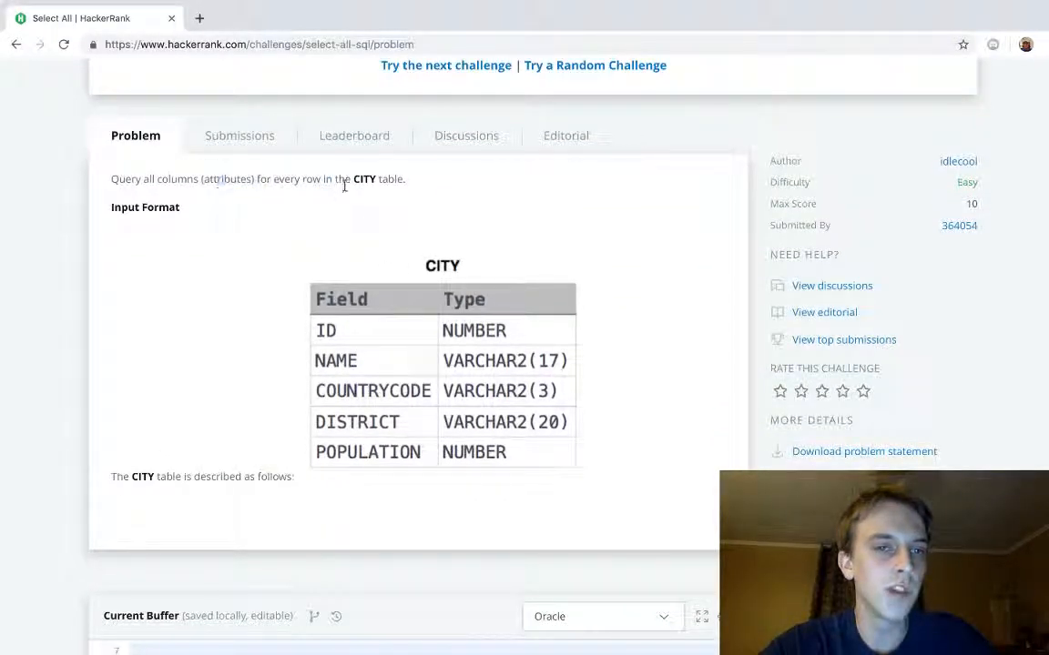
{"action": "mouse_move", "coordinate": [441, 193]}
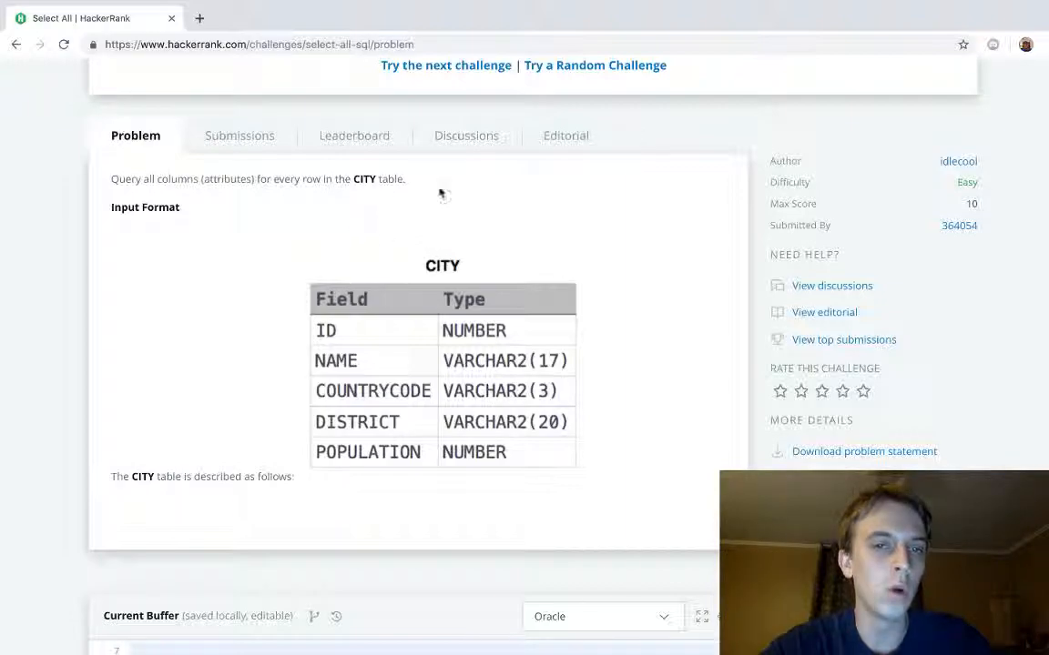
{"action": "mouse_move", "coordinate": [480, 217]}
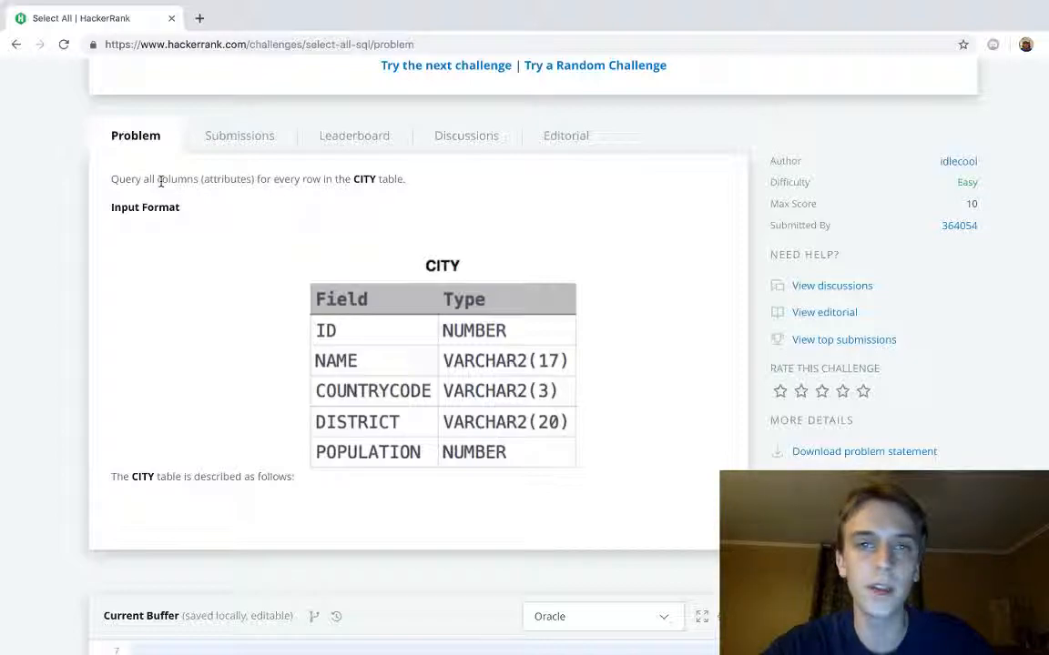
{"action": "mouse_move", "coordinate": [353, 271]}
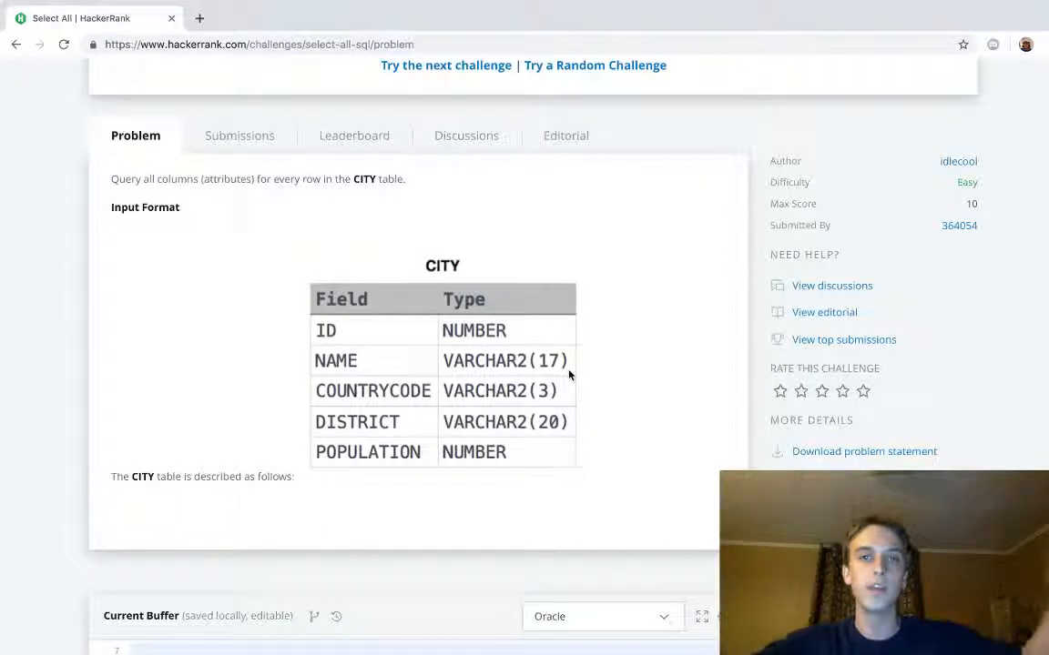
{"action": "scroll", "scroll_direction": "down", "scroll_amount": 3}
{"action": "type", "text": "SELECT "}
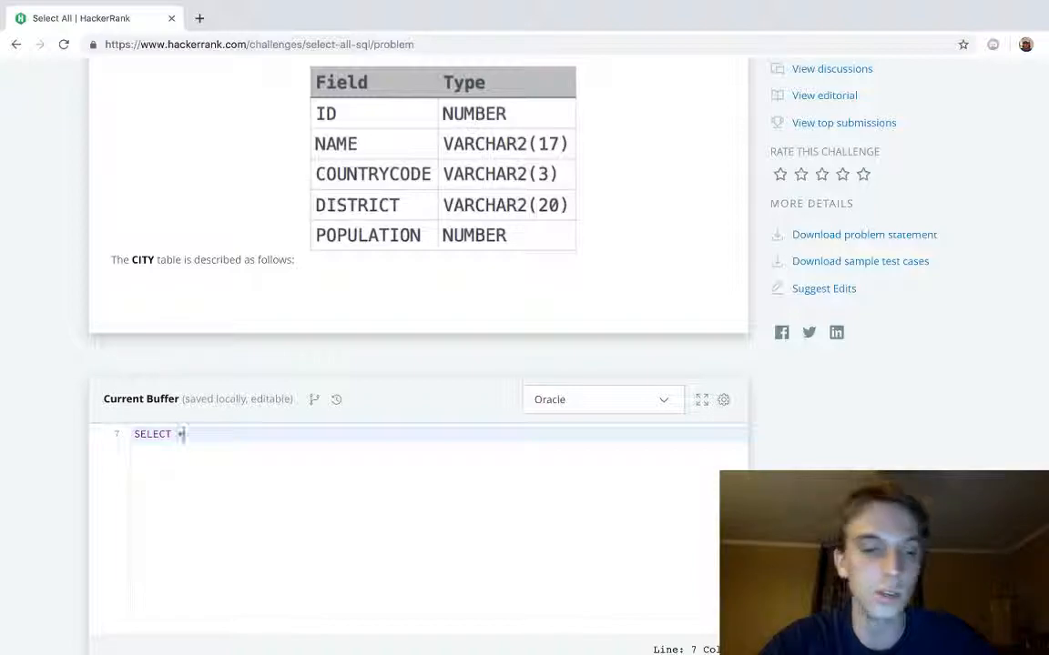
{"action": "type", "text": "* FROM"}
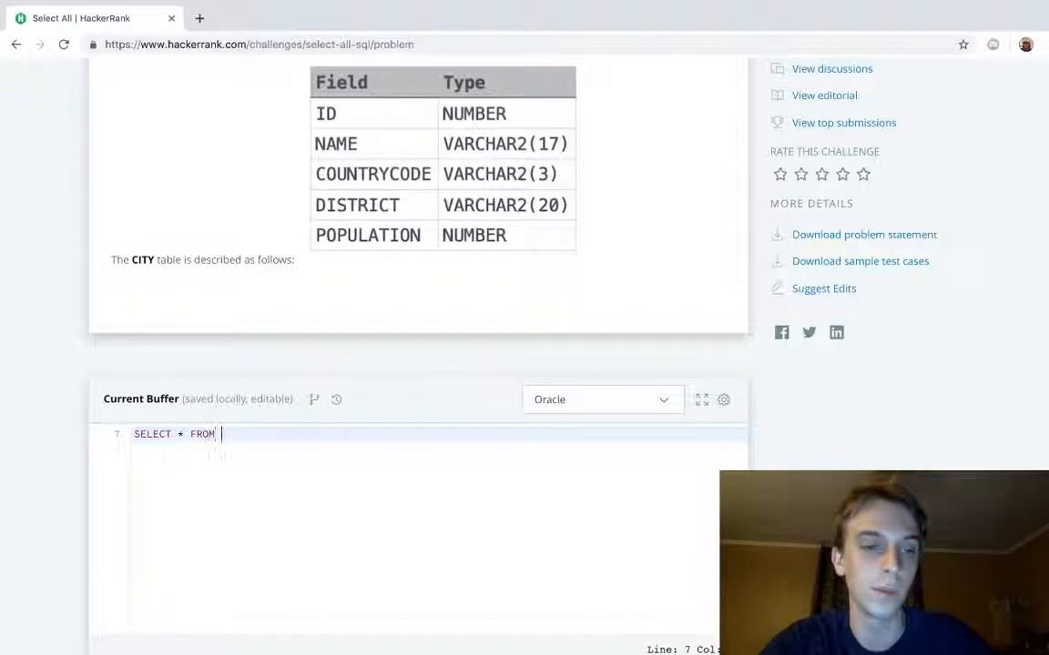
{"action": "type", "text": "CITY;"}
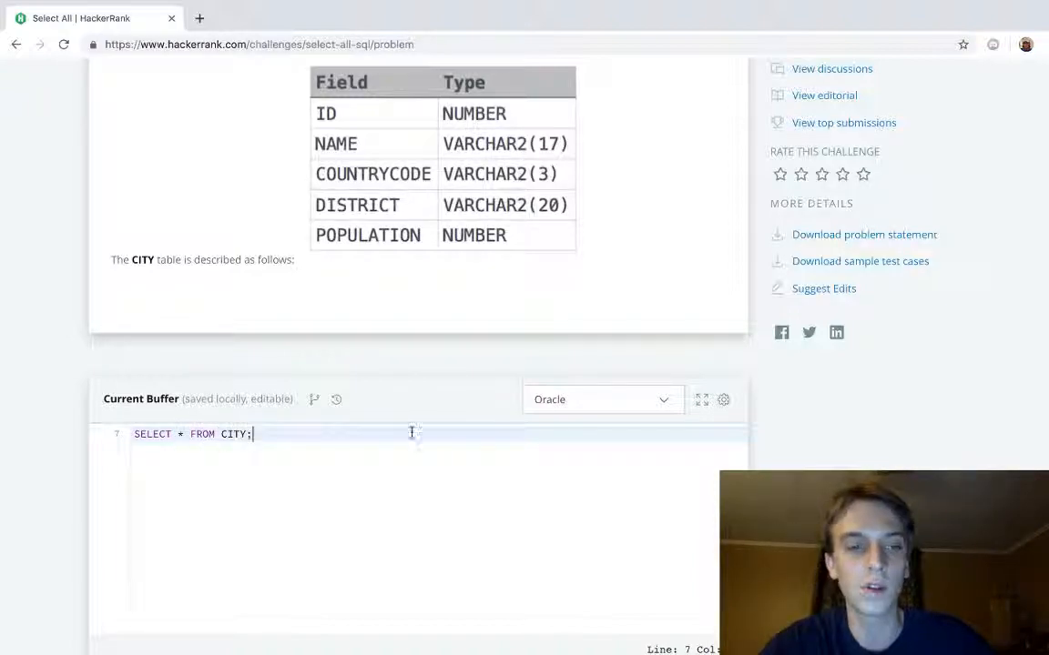
{"action": "mouse_move", "coordinate": [413, 410]}
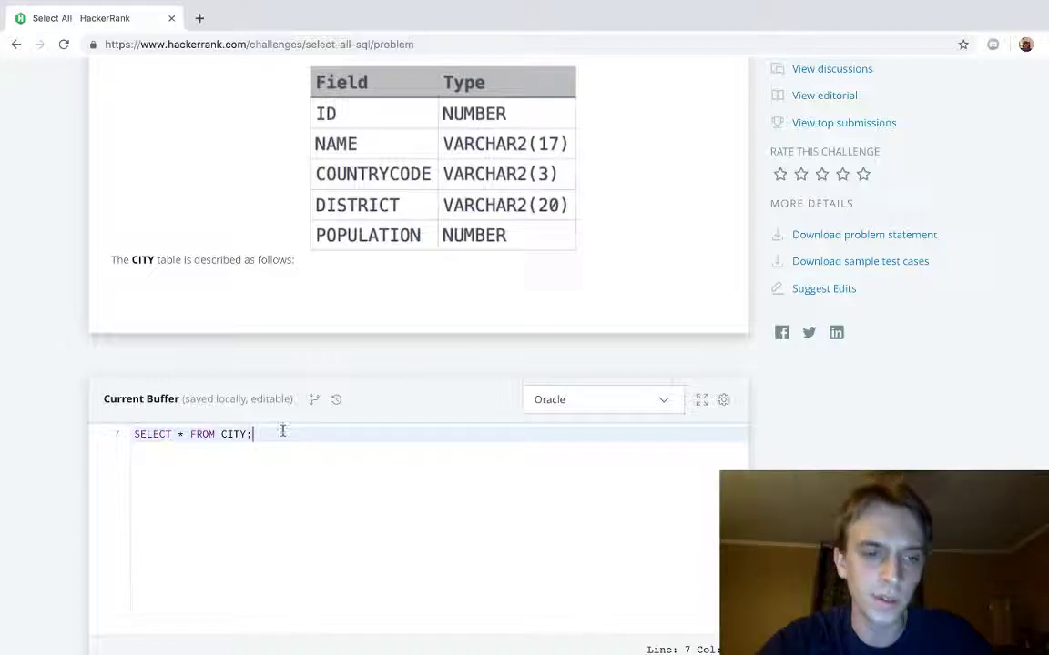
{"action": "mouse_move", "coordinate": [423, 394]}
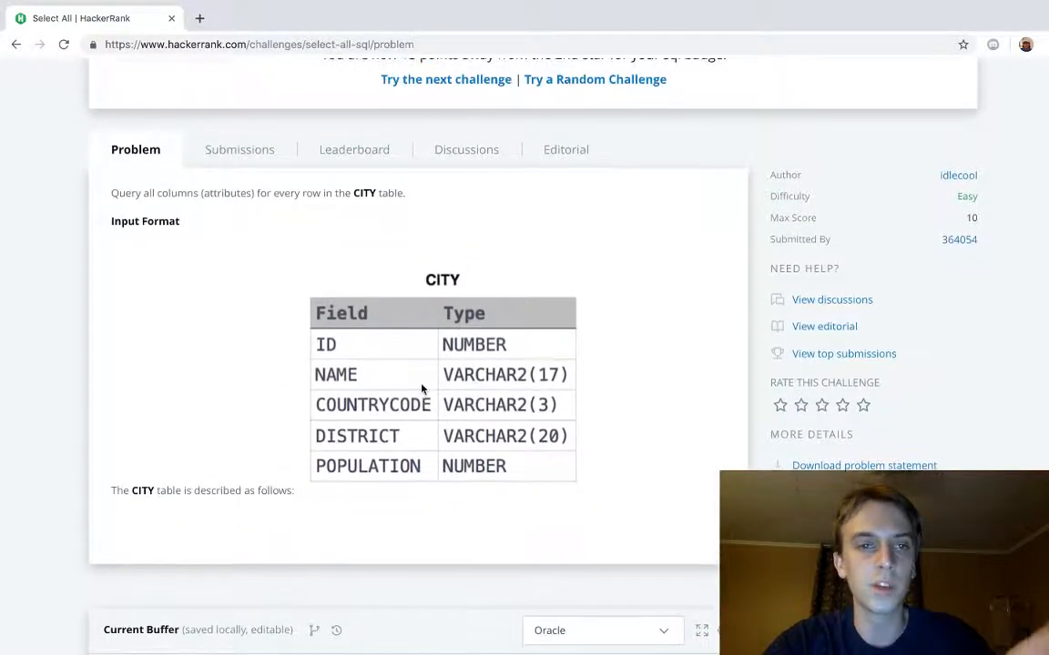
- Run the CITY query on the sample test and compare output with expected
{"action": "scroll", "scroll_direction": "down", "scroll_amount": 3}
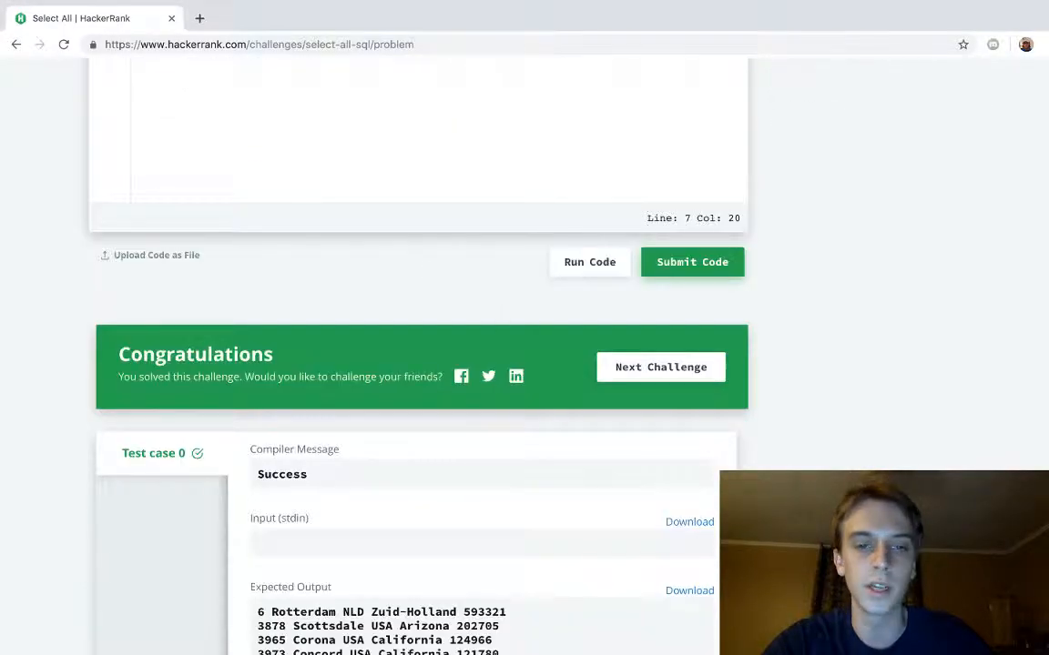
{"action": "left_click", "coordinate": [692, 262]}
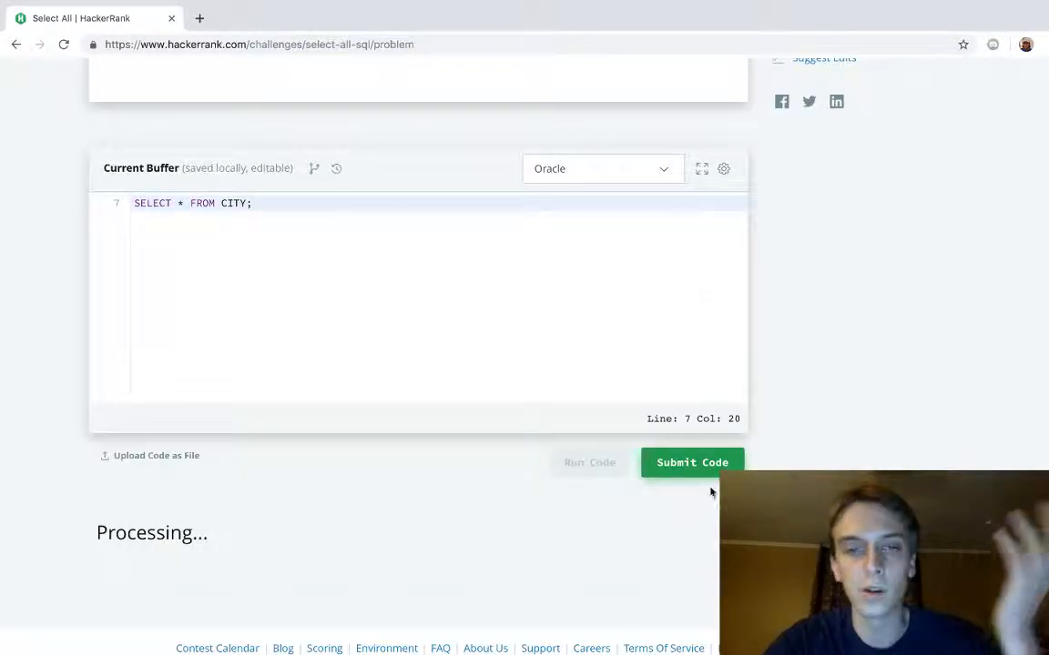
{"action": "left_click", "coordinate": [589, 463]}
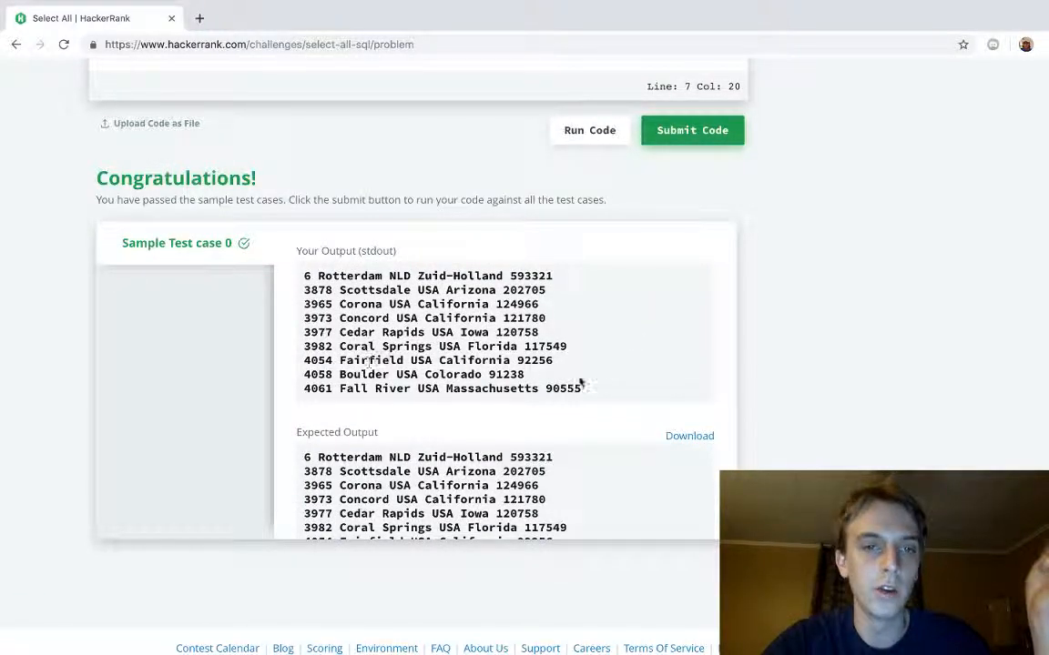
{"action": "left_click_drag", "start_coordinate": [304, 276], "coordinate": [587, 388]}
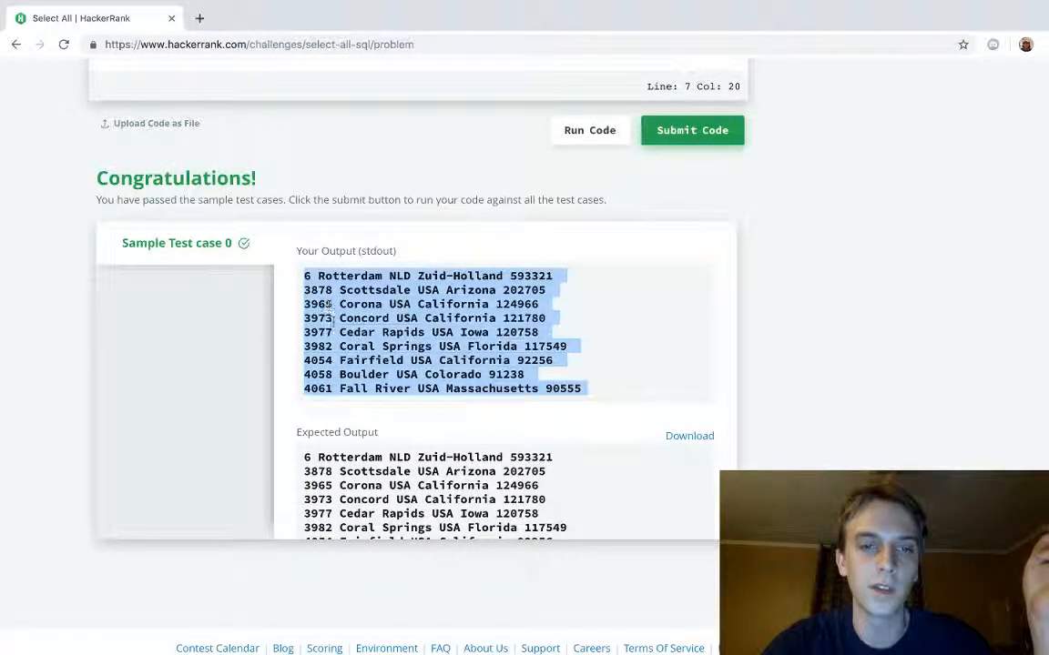
{"action": "scroll", "scroll_direction": "down", "scroll_amount": 3}
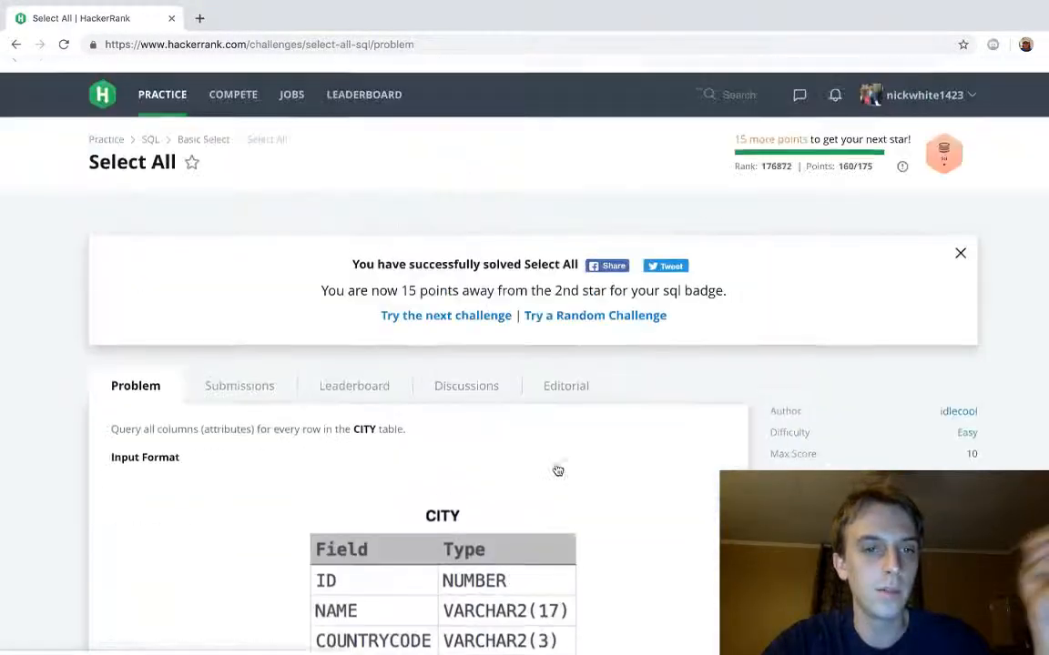
{"action": "scroll", "scroll_direction": "down", "scroll_amount": 3}
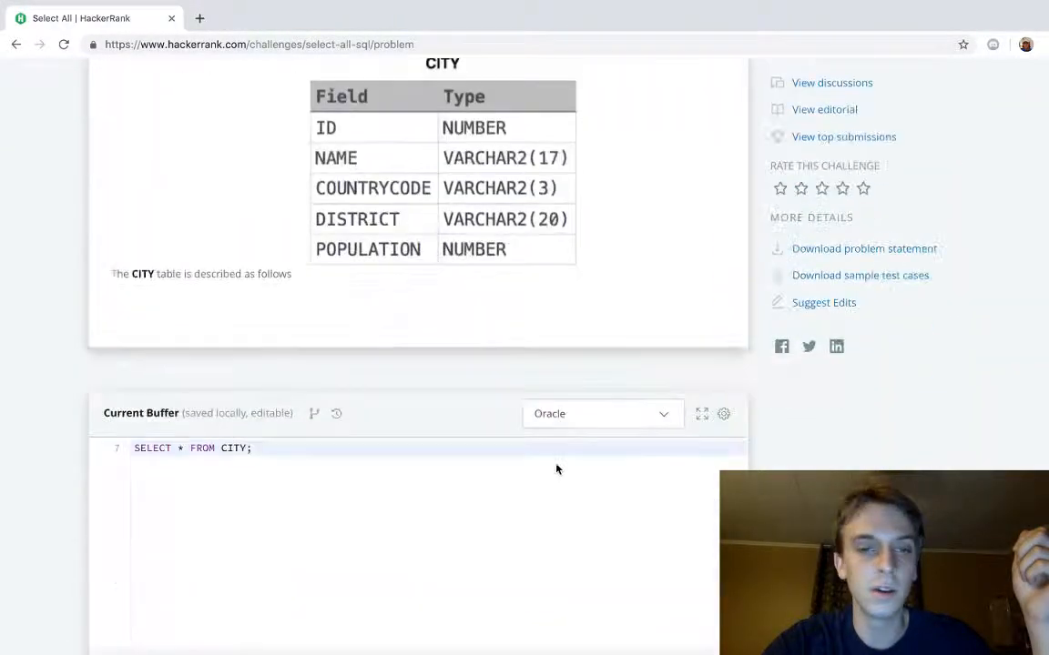
{"action": "scroll", "scroll_direction": "down", "scroll_amount": 3}
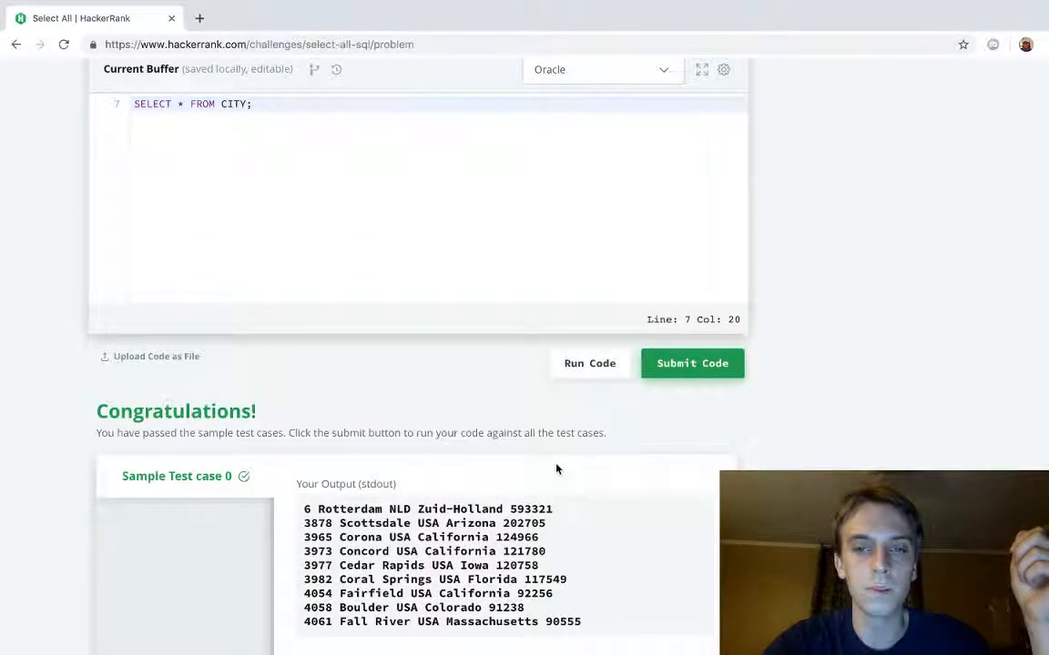
{"action": "left_click", "coordinate": [692, 363]}
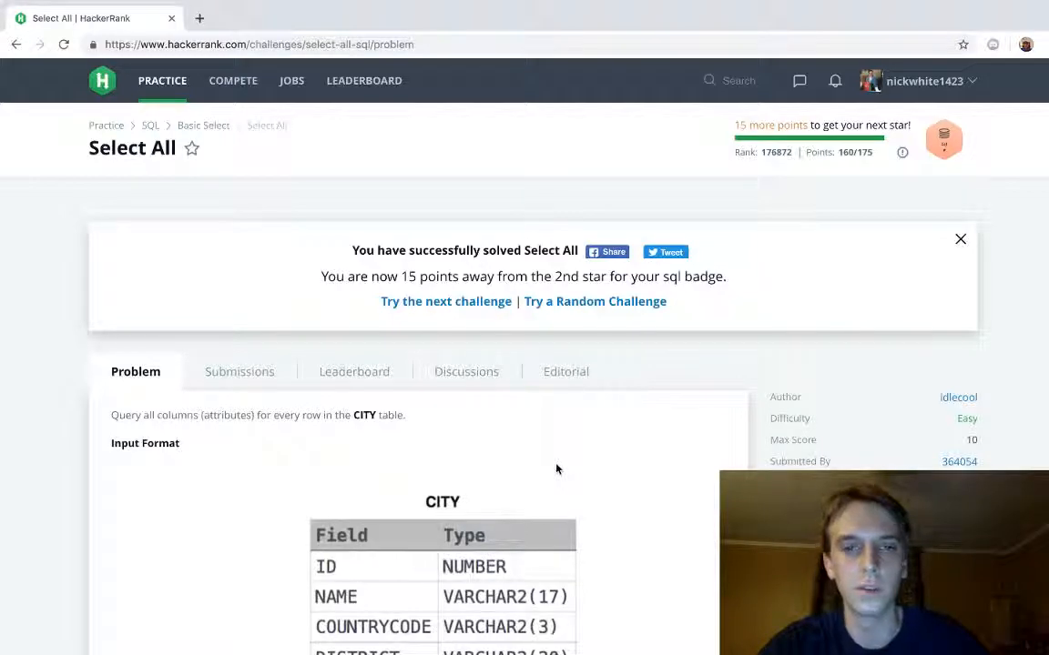
{"action": "scroll", "scroll_direction": "down", "scroll_amount": 3}
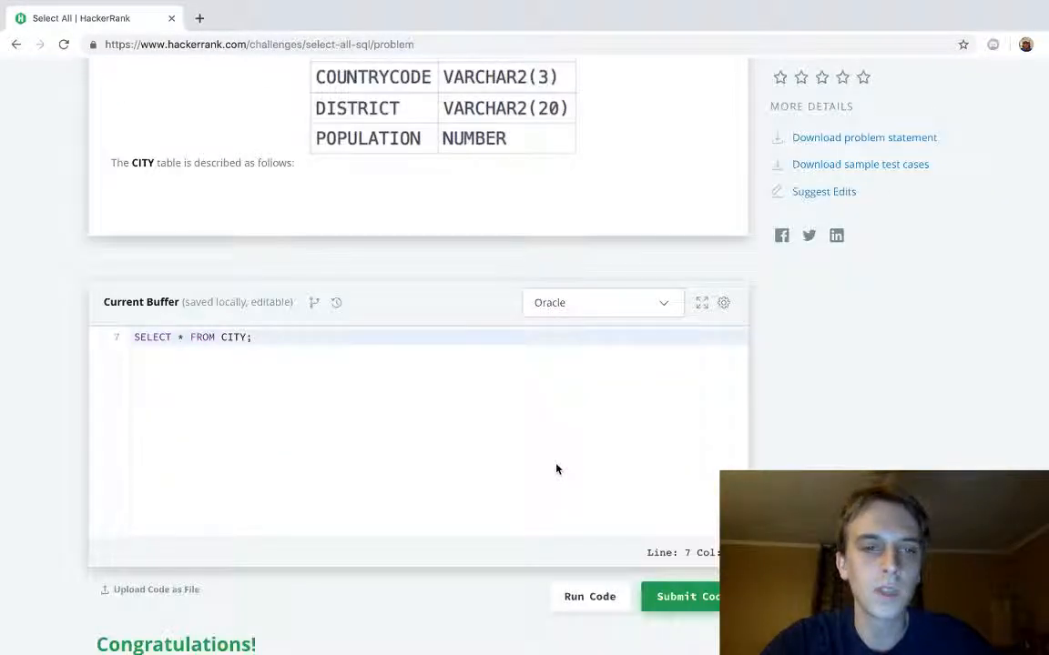